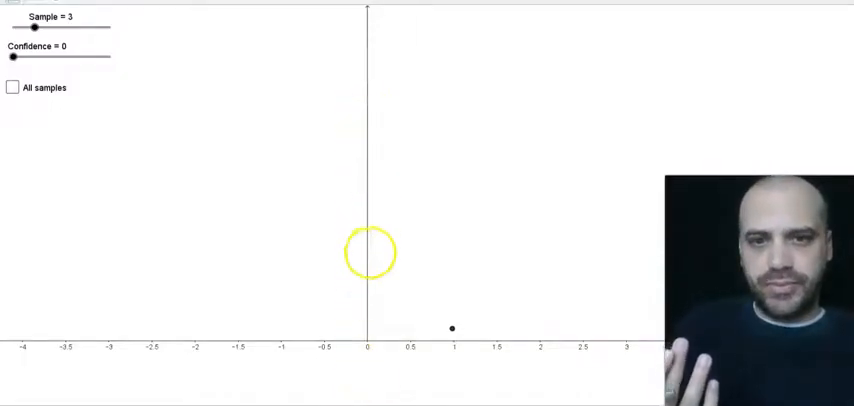
- Raise the confidence level to 0.725 so the sample's interval covers zero, then show all samples
drag(370, 252, 370, 340)
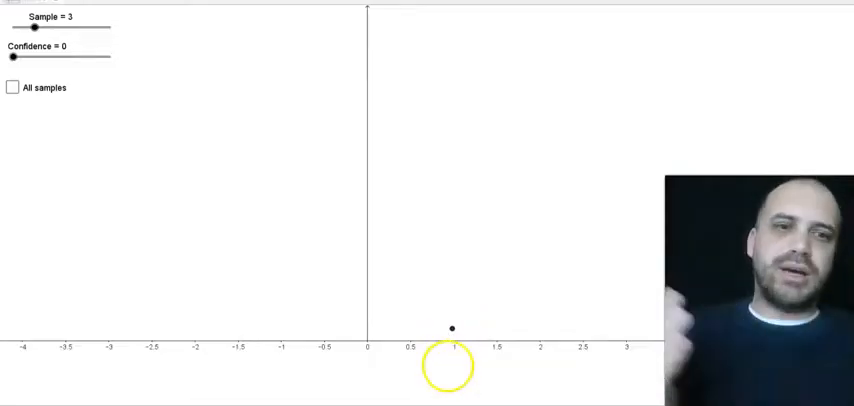
mouse_move(451, 328)
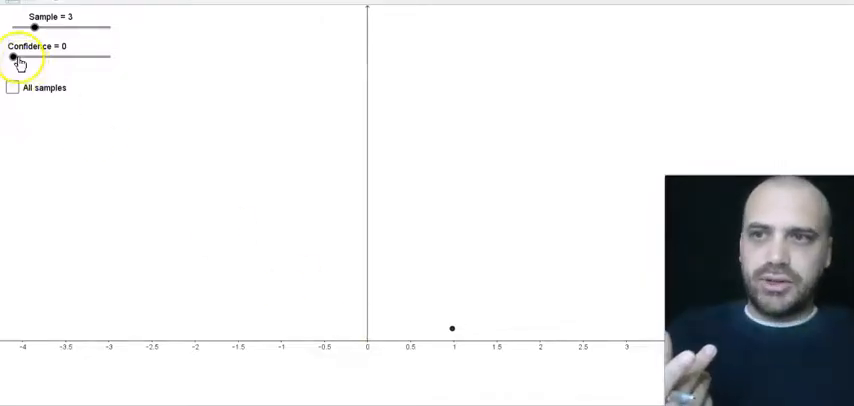
drag(15, 57, 40, 57)
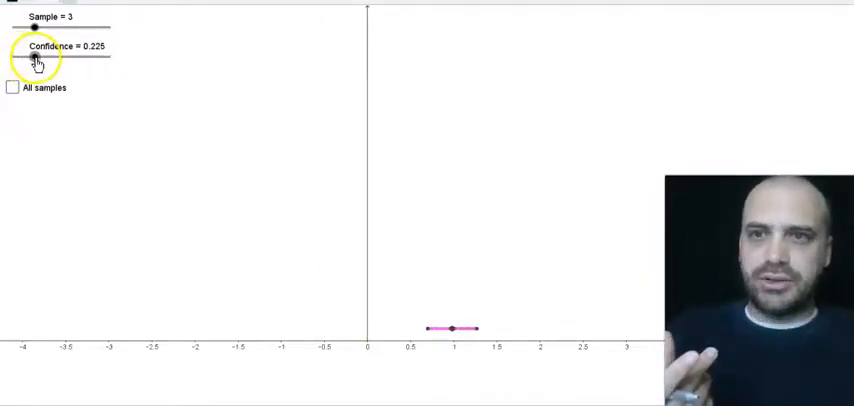
drag(35, 57, 54, 57)
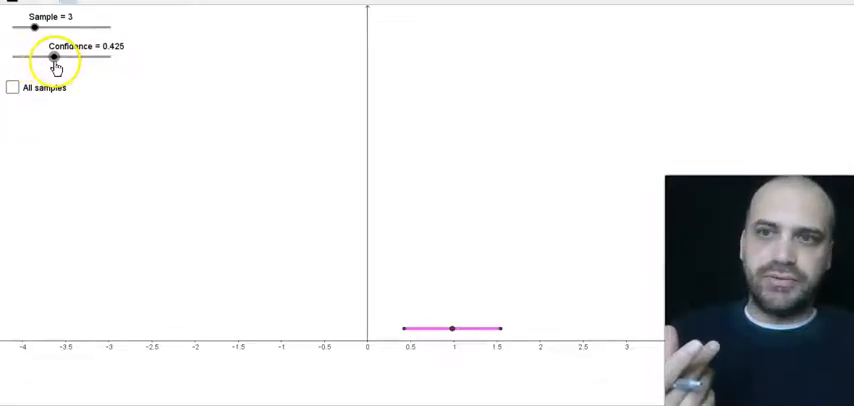
drag(53, 57, 83, 57)
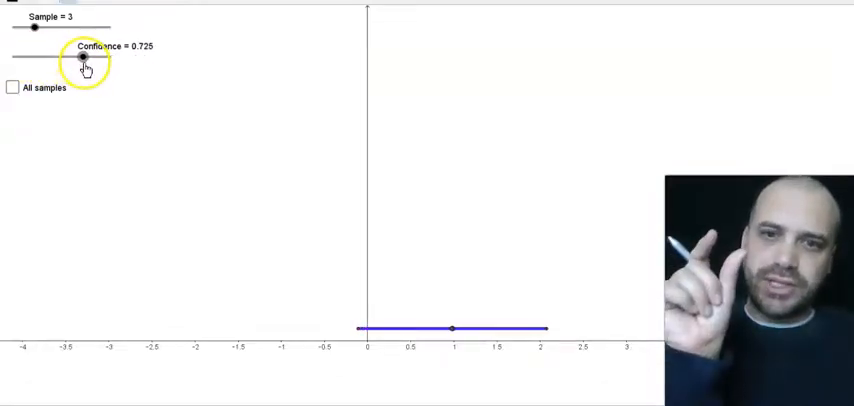
mouse_move(365, 330)
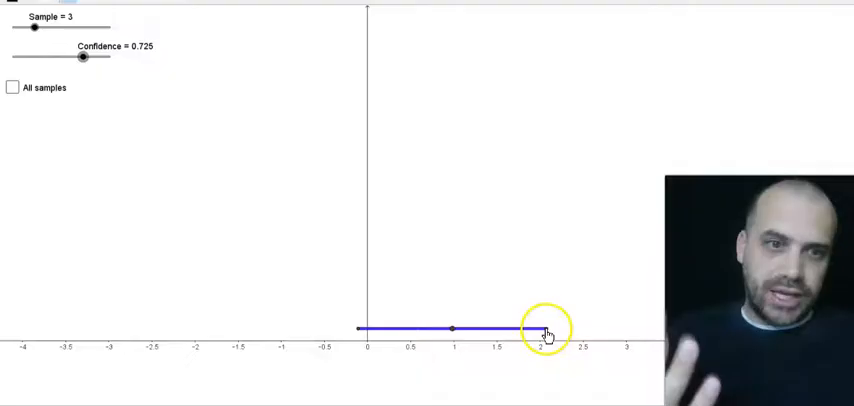
click(11, 87)
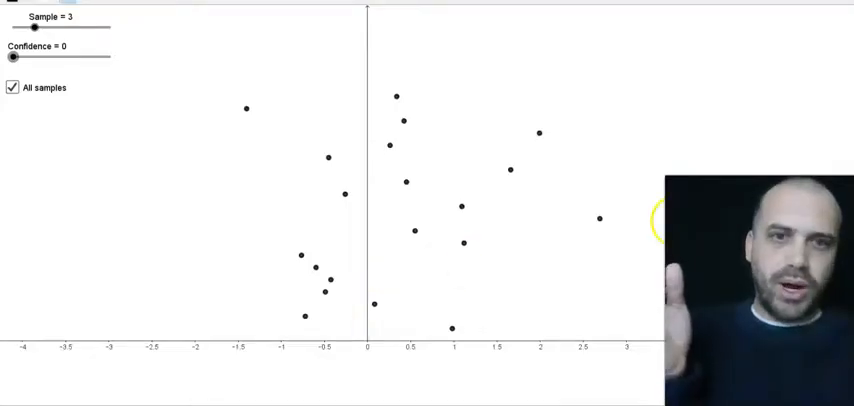
mouse_move(599, 220)
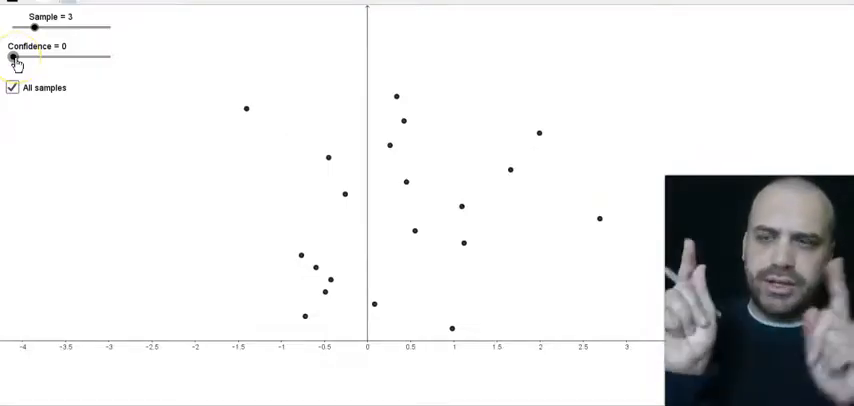
- Raise the confidence for all samples through 0.4 and 0.475 to 0.5
drag(18, 57, 30, 57)
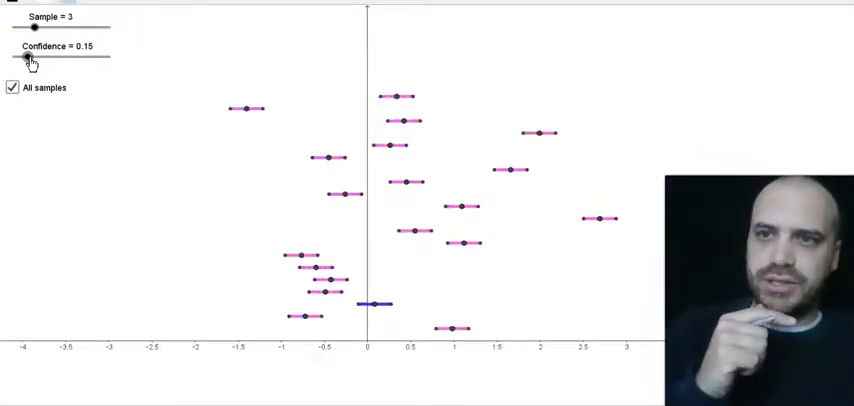
drag(28, 58, 52, 58)
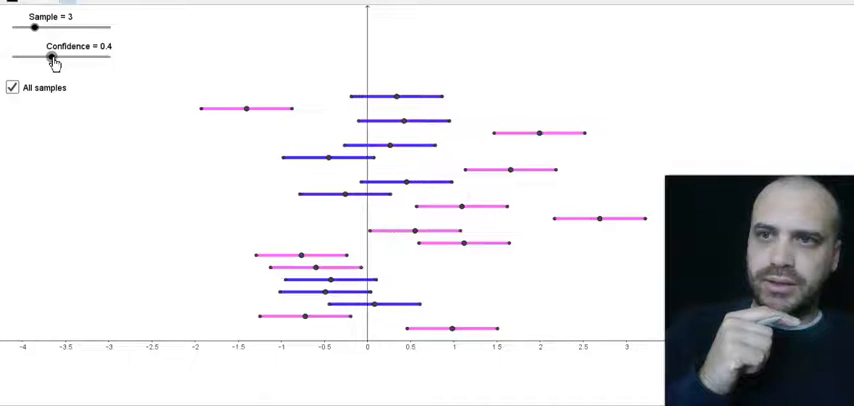
drag(50, 60, 60, 60)
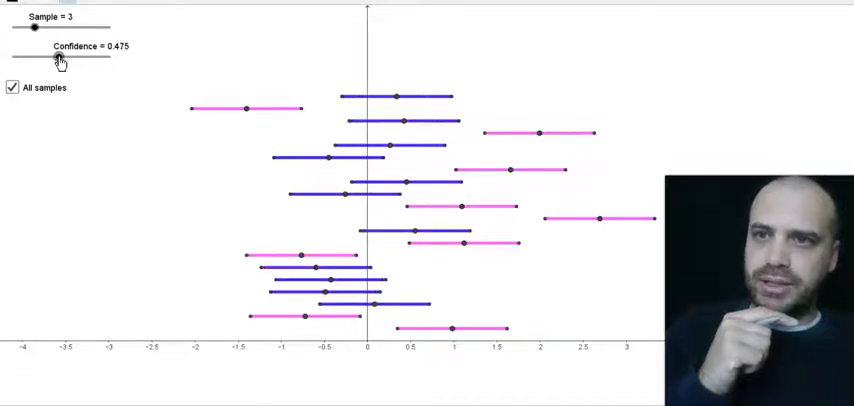
drag(57, 57, 61, 57)
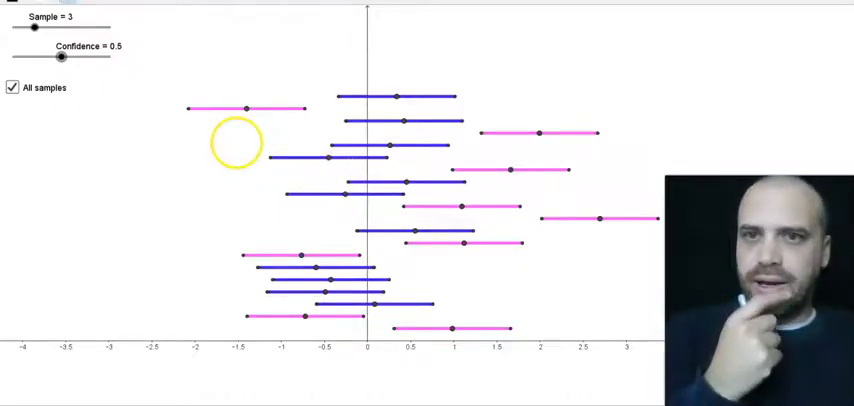
mouse_move(390, 147)
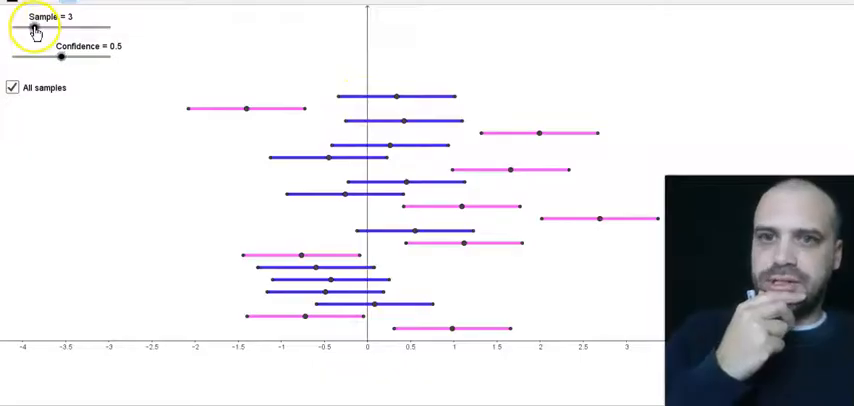
- Try sample sizes 9 and 5, settling on 4, then set confidence to 0.95
drag(30, 28, 55, 28)
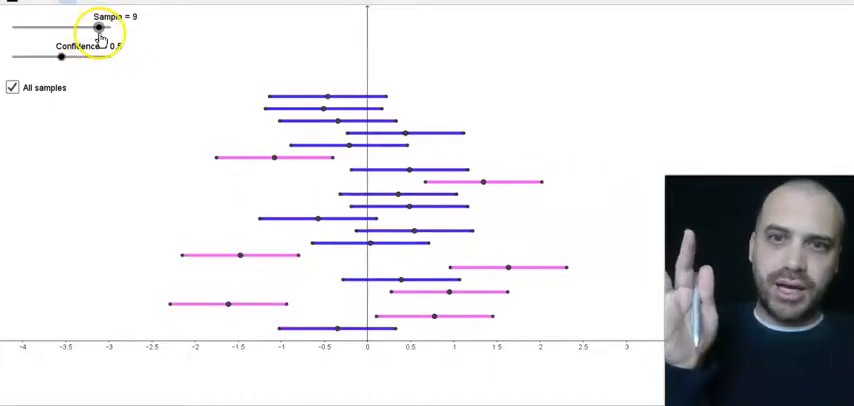
drag(95, 28, 58, 28)
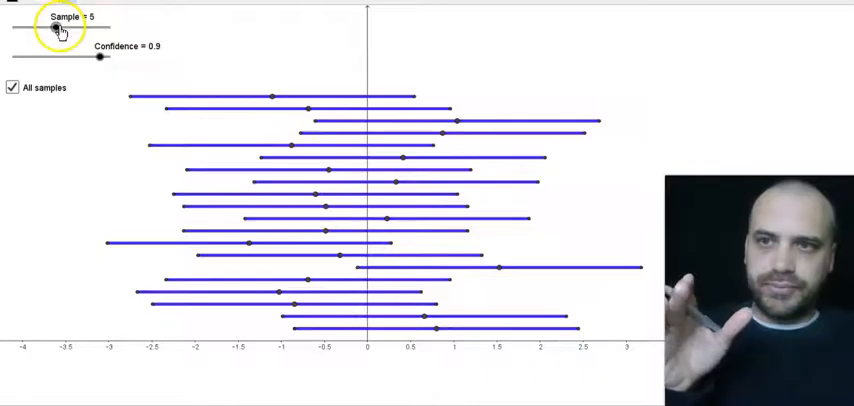
drag(55, 27, 45, 27)
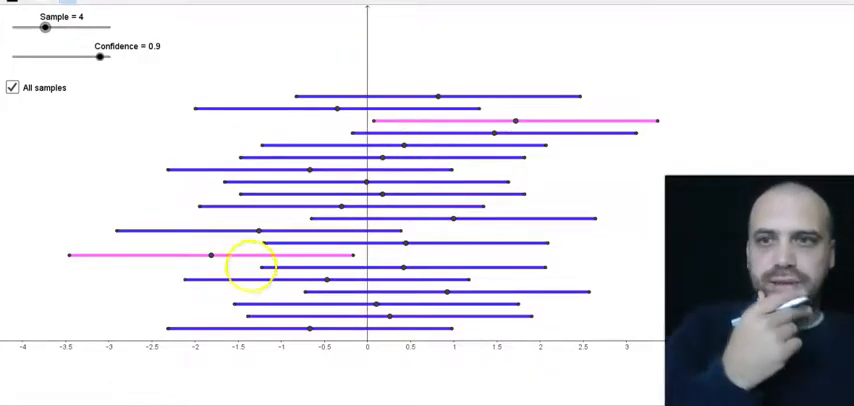
drag(99, 57, 104, 57)
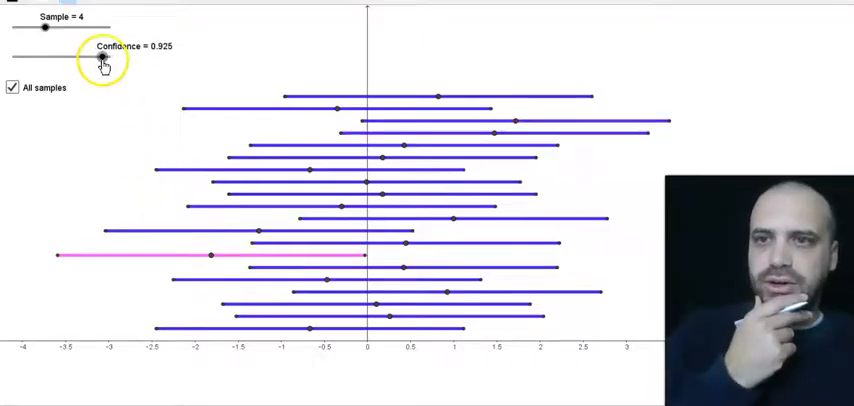
drag(102, 57, 100, 57)
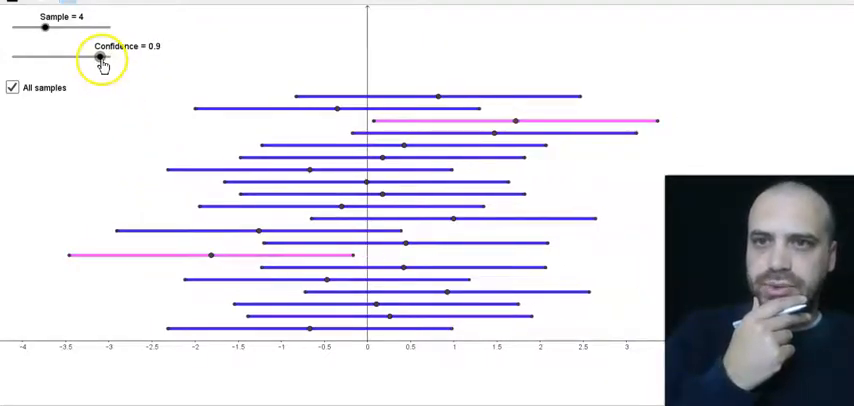
drag(100, 58, 110, 58)
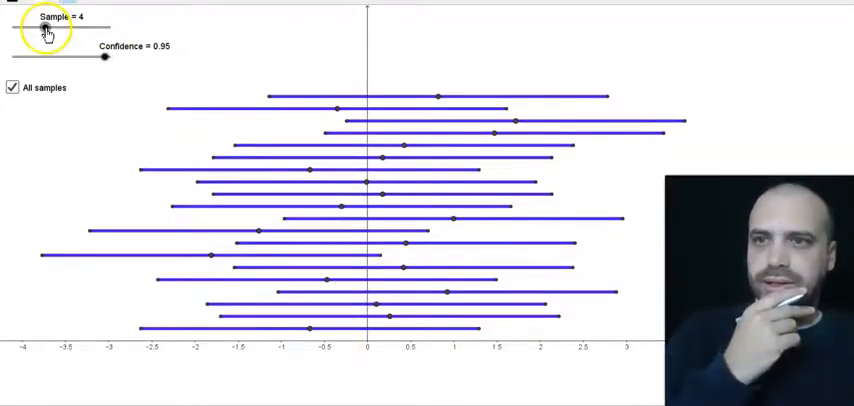
- Reduce the sample size to 2 and reset confidence to 0
drag(55, 28, 35, 28)
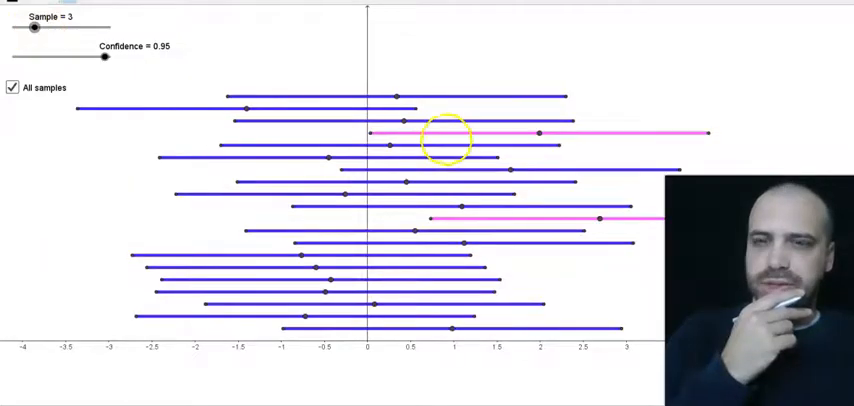
drag(33, 27, 20, 27)
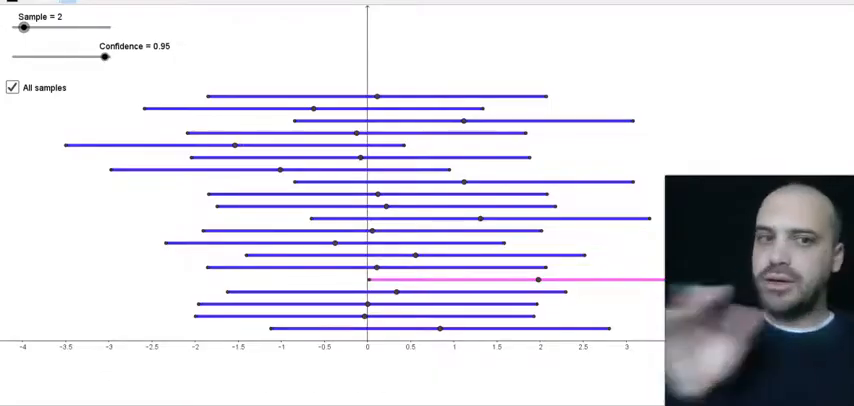
drag(103, 57, 13, 57)
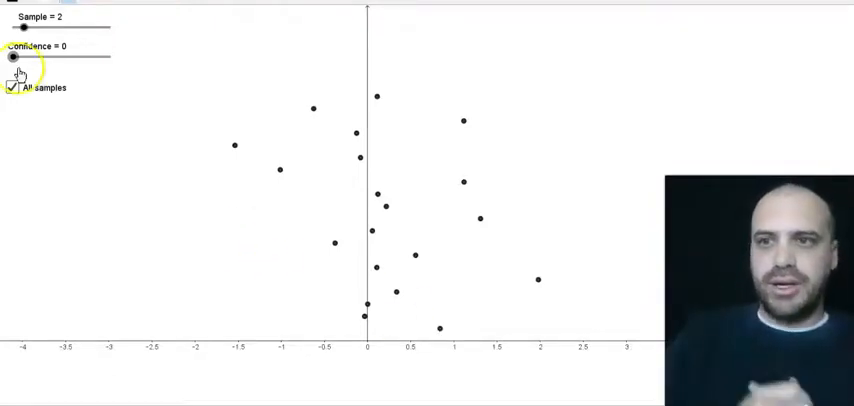
- Raise the confidence level through 0.225 and 0.475 to 0.5 at sample size 2
drag(13, 57, 35, 57)
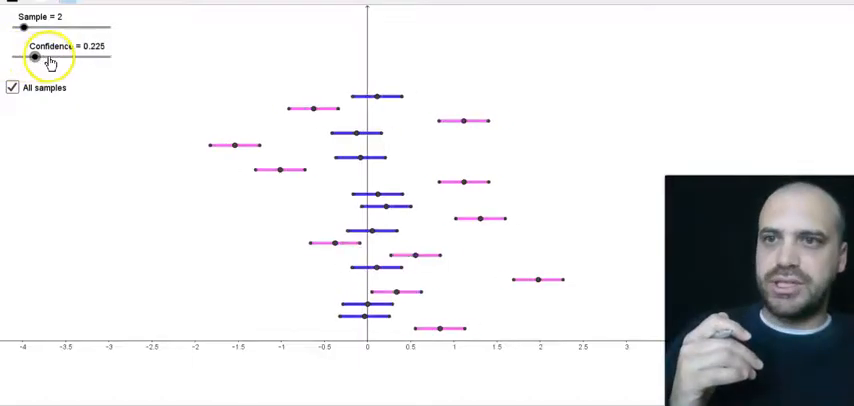
drag(37, 57, 57, 57)
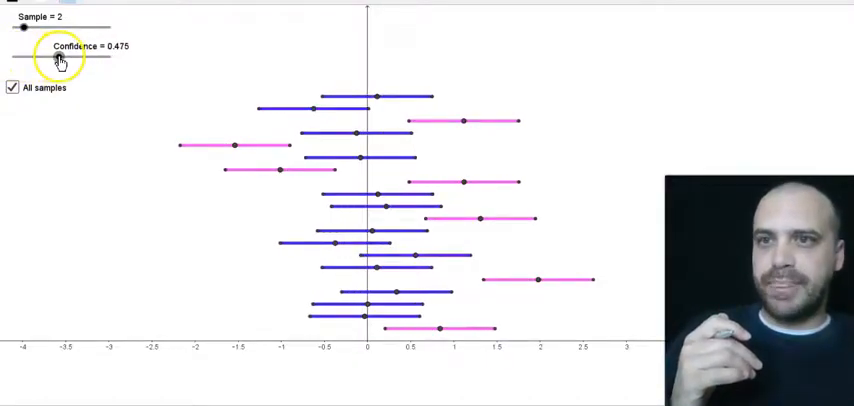
drag(55, 58, 62, 58)
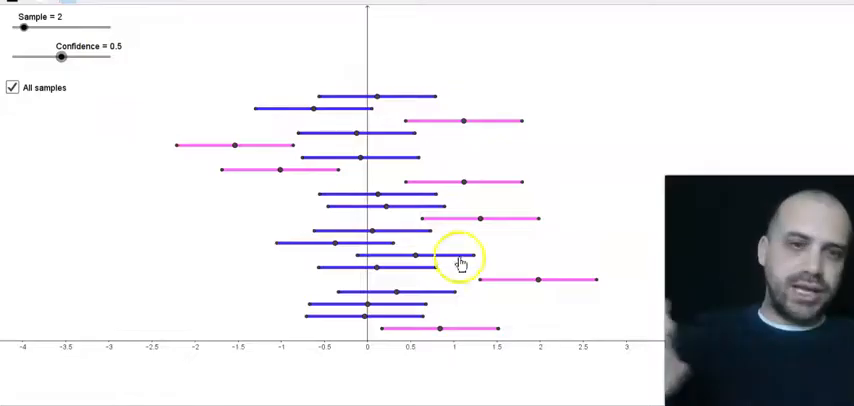
mouse_move(440, 334)
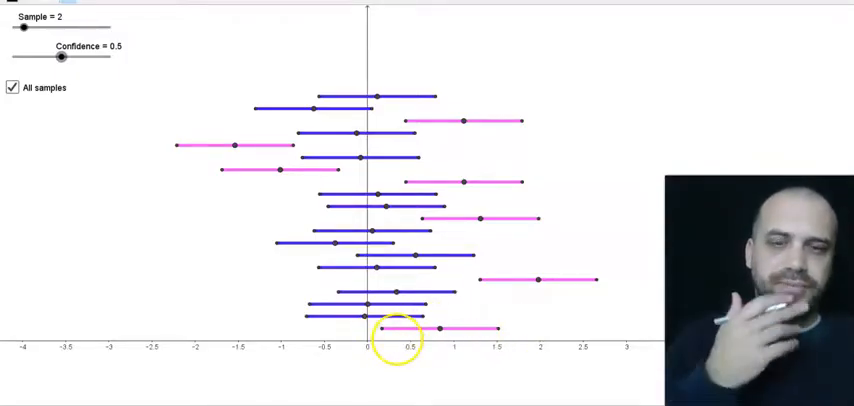
- Move confidence to 0.925, back to 0.5, then to 0.925 again
drag(61, 57, 83, 57)
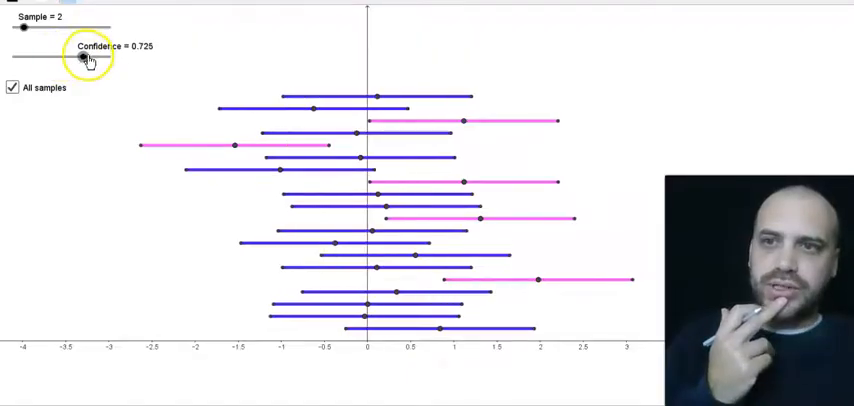
drag(85, 60, 103, 60)
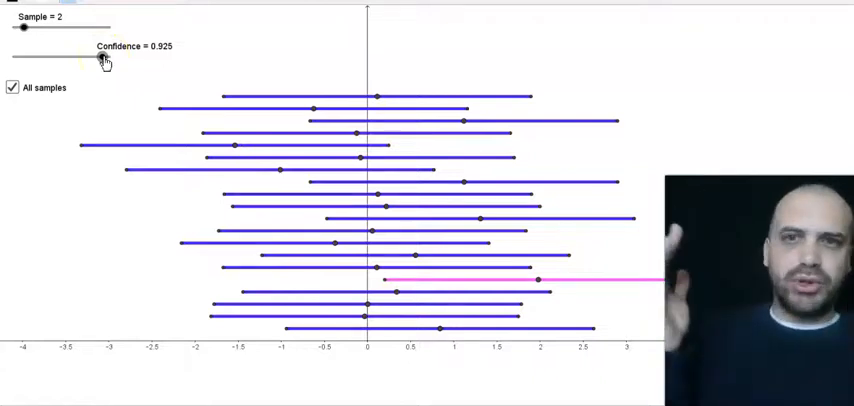
drag(100, 57, 60, 57)
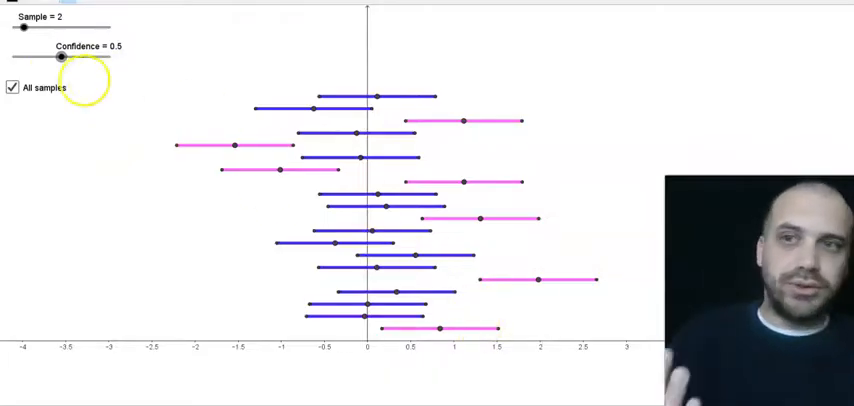
drag(62, 57, 105, 57)
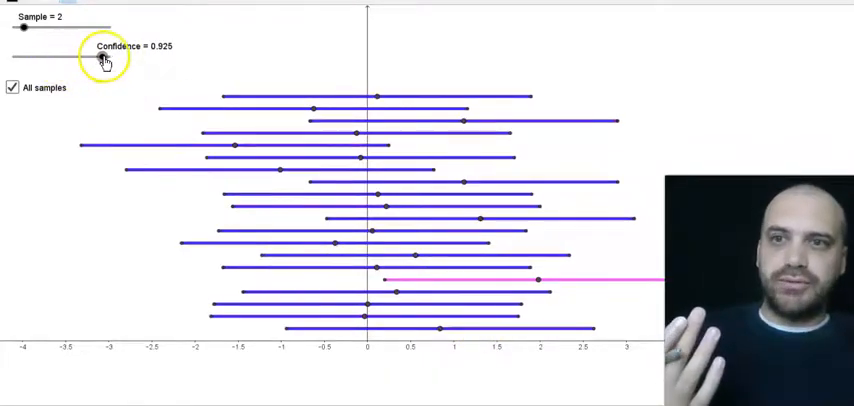
drag(95, 58, 108, 58)
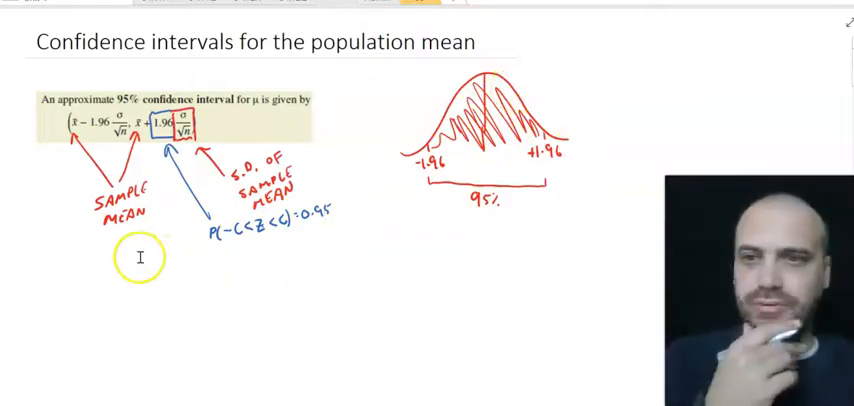
- Scroll the 'Confidence intervals for the population mean' OneNote page down
scroll(down, 3)
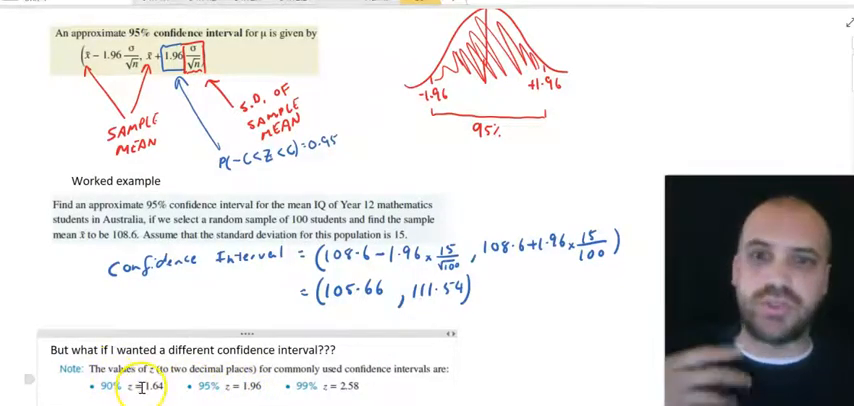
mouse_move(284, 281)
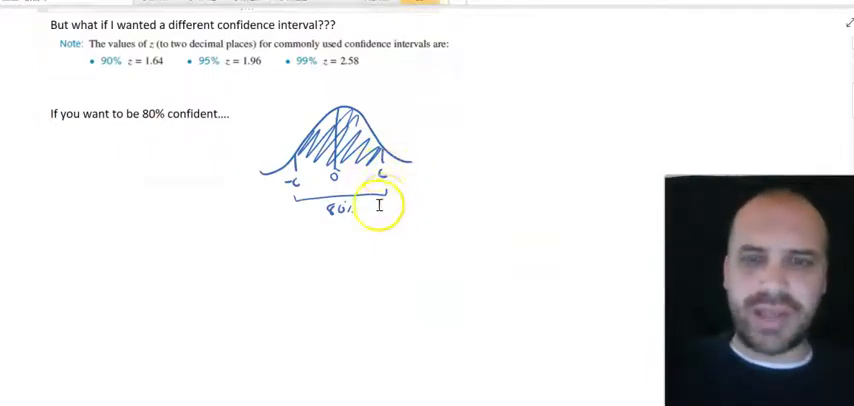
mouse_move(406, 294)
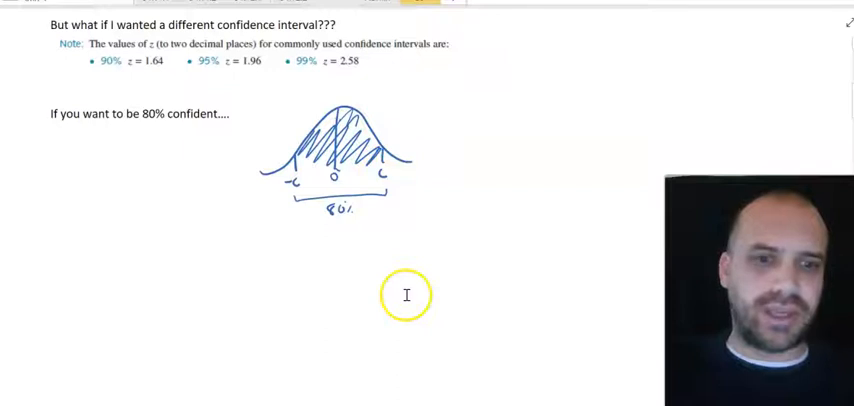